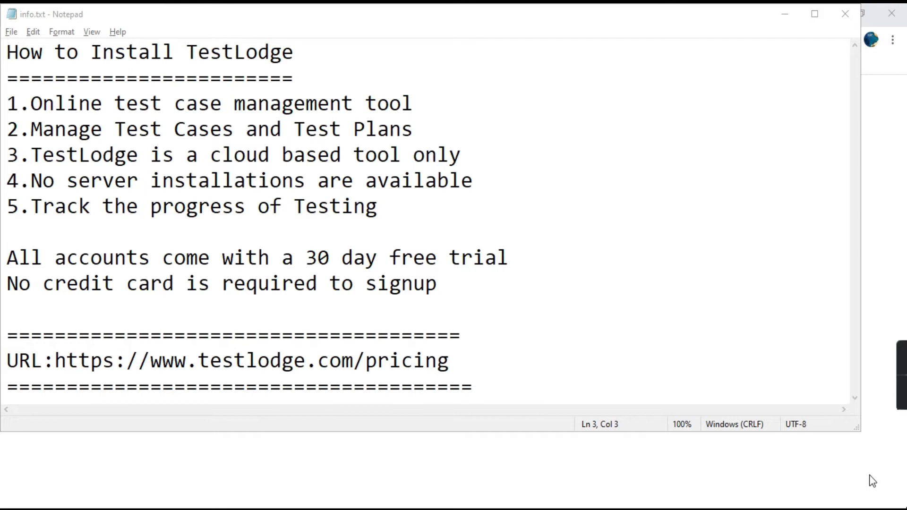
{"action": "mouse_move", "coordinate": [348, 233]}
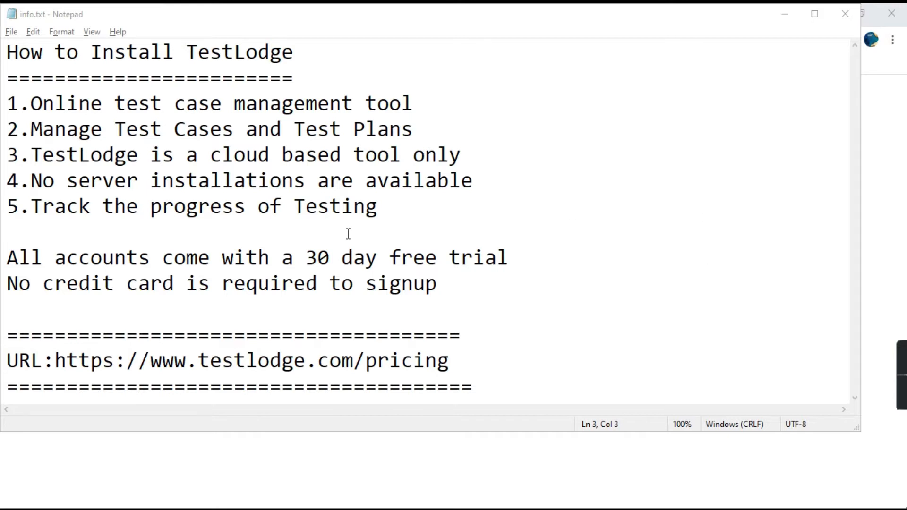
{"action": "mouse_move", "coordinate": [129, 267]}
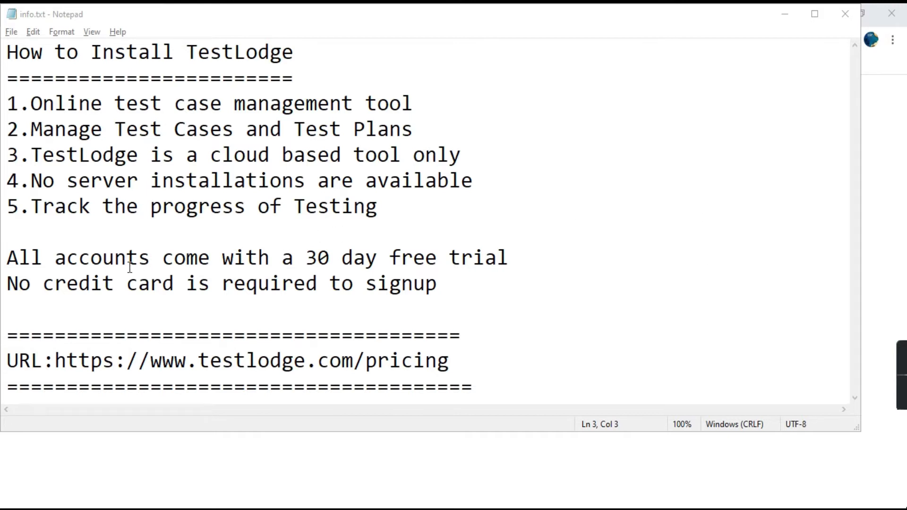
{"action": "mouse_move", "coordinate": [357, 240]}
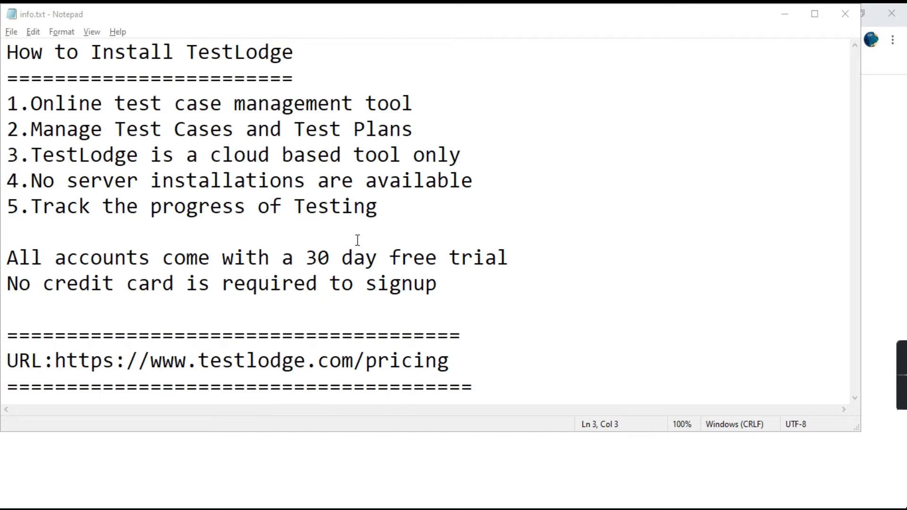
{"action": "mouse_move", "coordinate": [413, 229]}
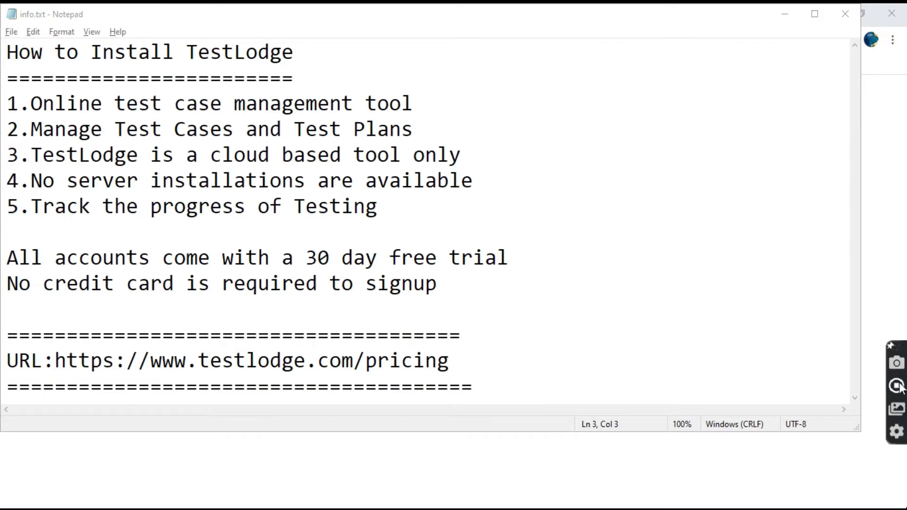
{"action": "left_click", "coordinate": [619, 249]}
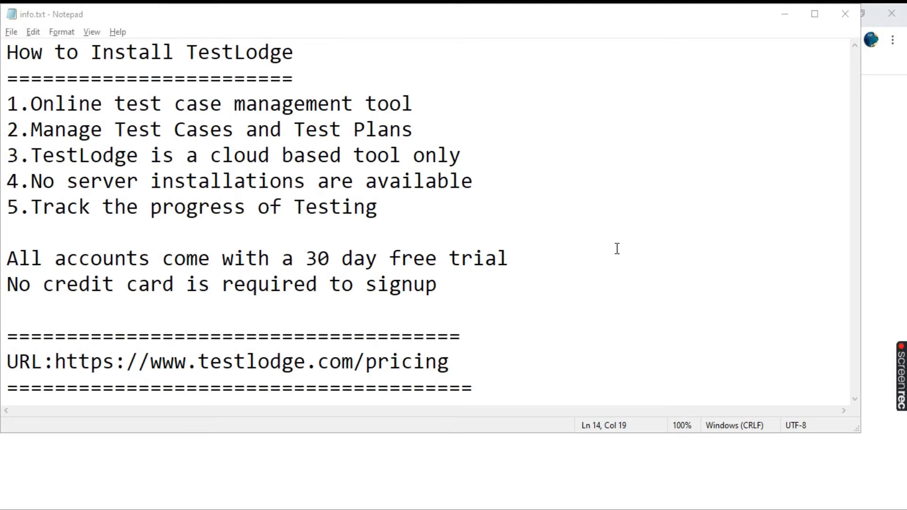
{"action": "mouse_move", "coordinate": [599, 256]}
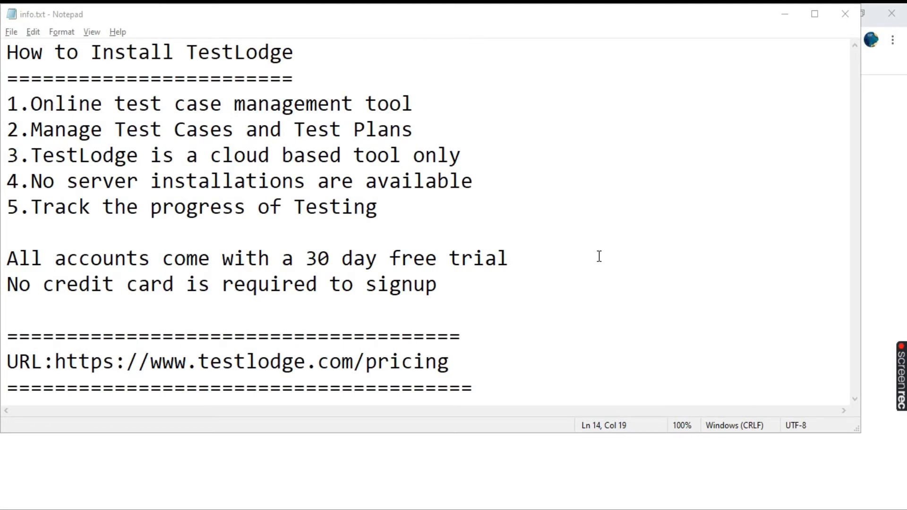
{"action": "mouse_move", "coordinate": [490, 355]}
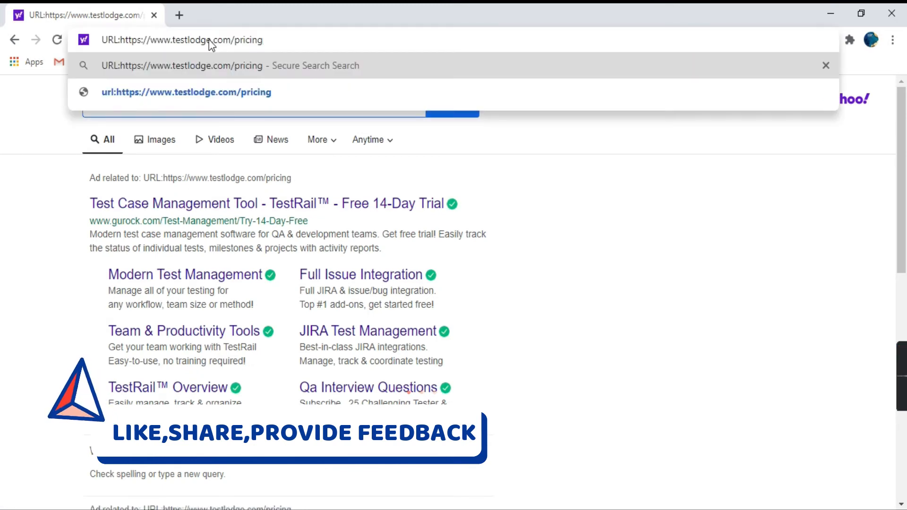
{"action": "key", "text": "Backspace"}
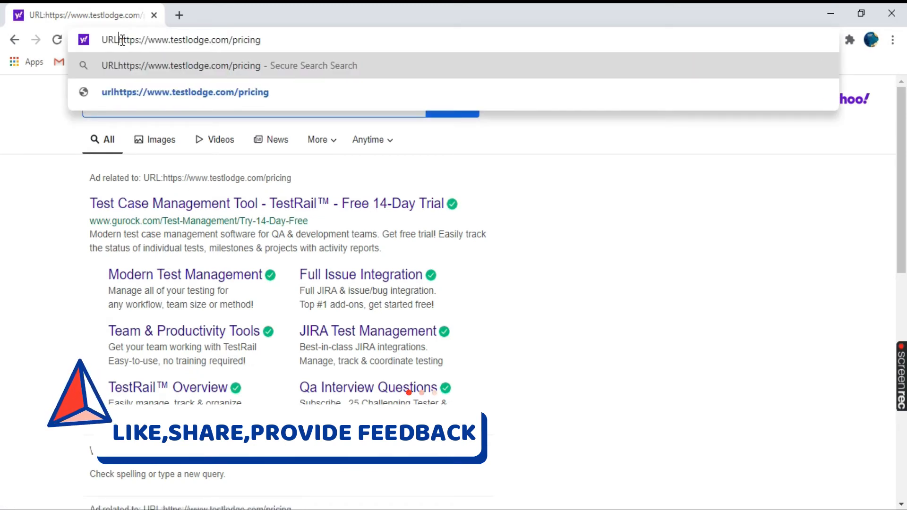
{"action": "left_click", "coordinate": [185, 91]}
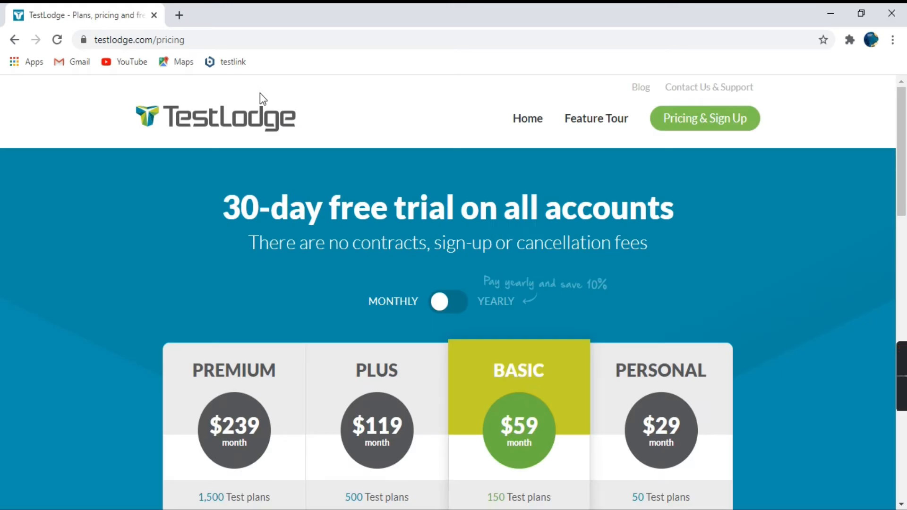
{"action": "mouse_move", "coordinate": [327, 234]}
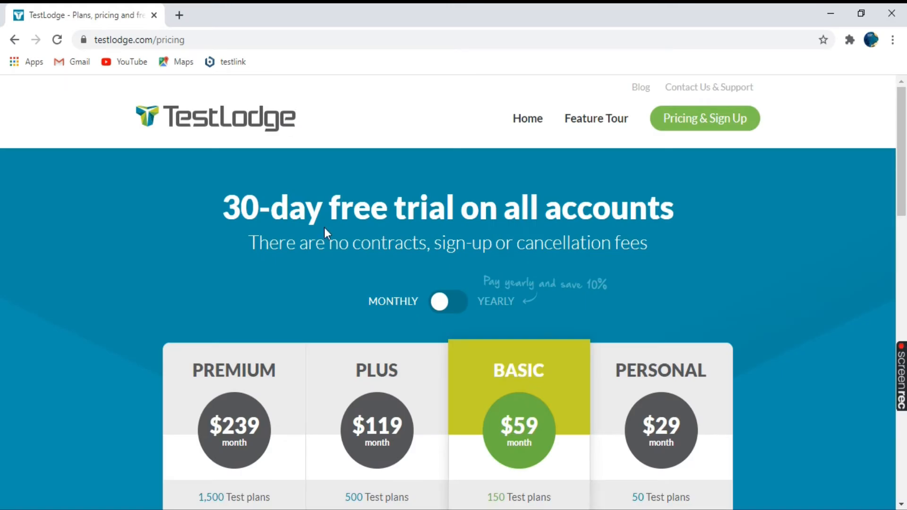
{"action": "mouse_move", "coordinate": [310, 242]}
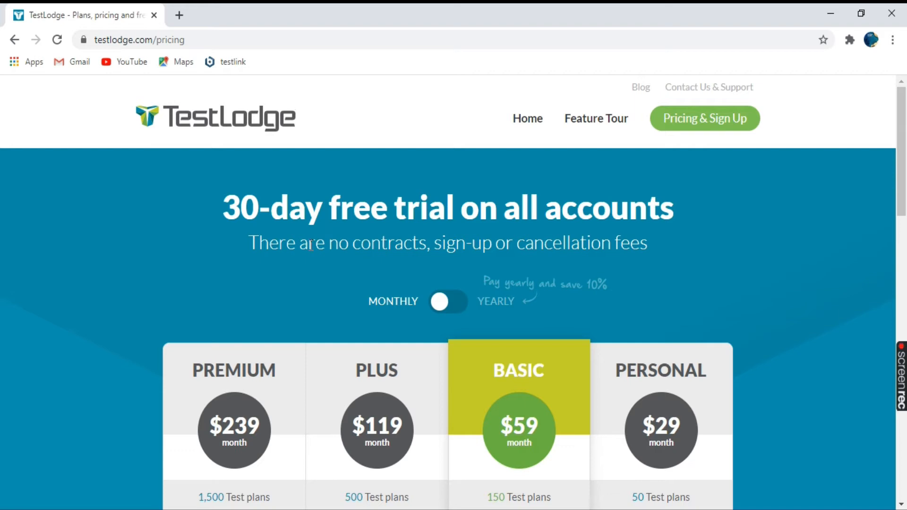
{"action": "mouse_move", "coordinate": [330, 207]}
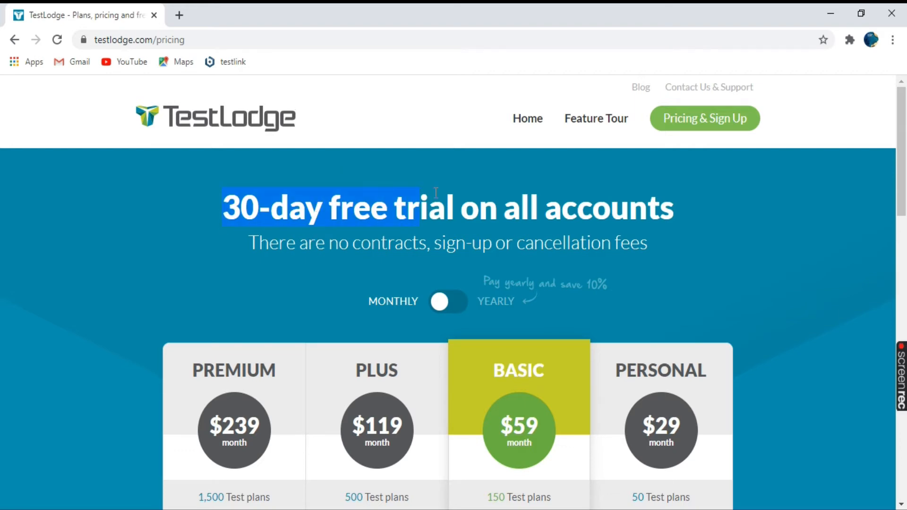
{"action": "scroll", "scroll_direction": "down", "scroll_amount": 3}
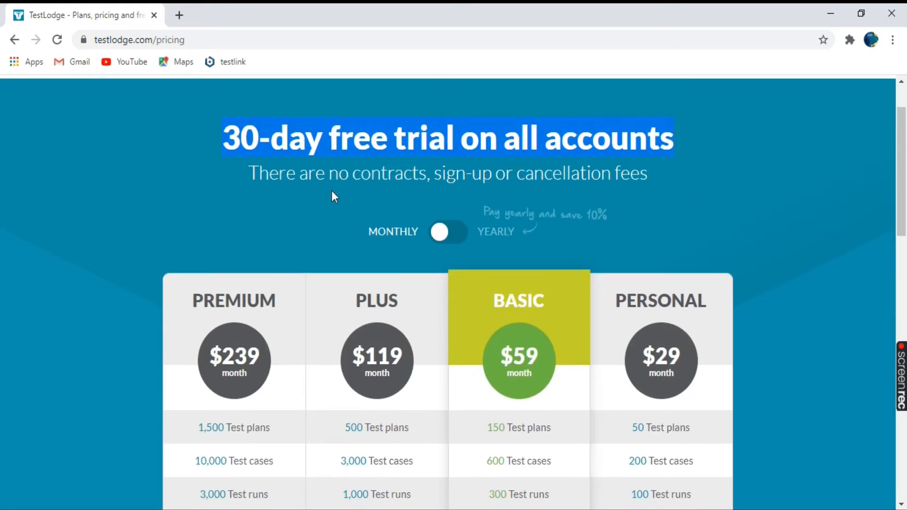
{"action": "mouse_move", "coordinate": [623, 199]}
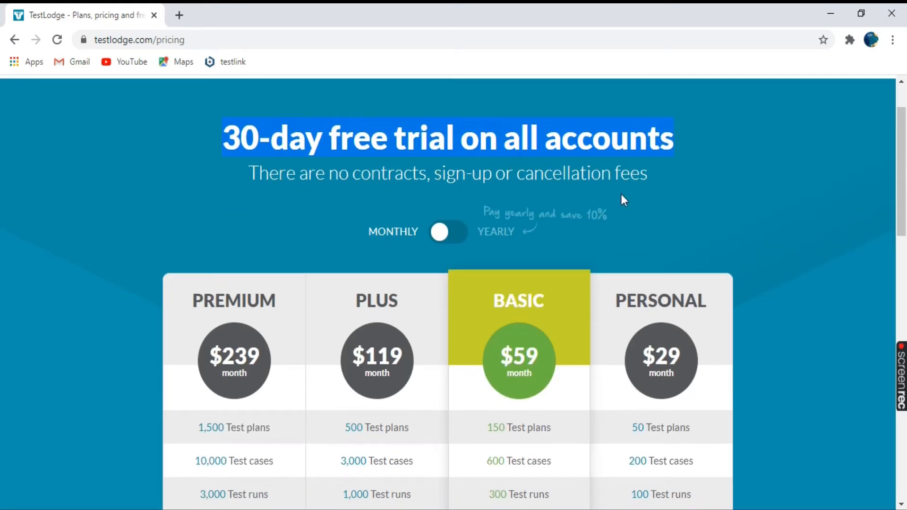
{"action": "scroll", "scroll_direction": "down", "scroll_amount": 3}
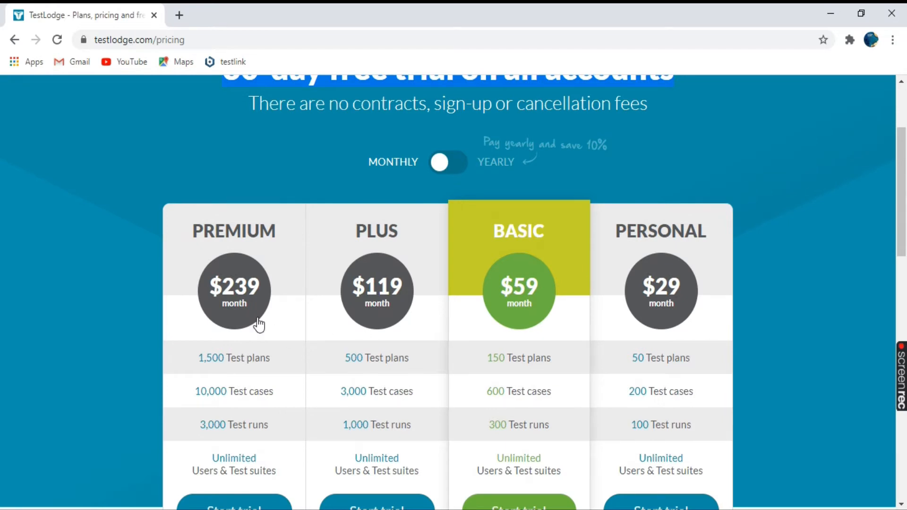
{"action": "mouse_move", "coordinate": [255, 326]}
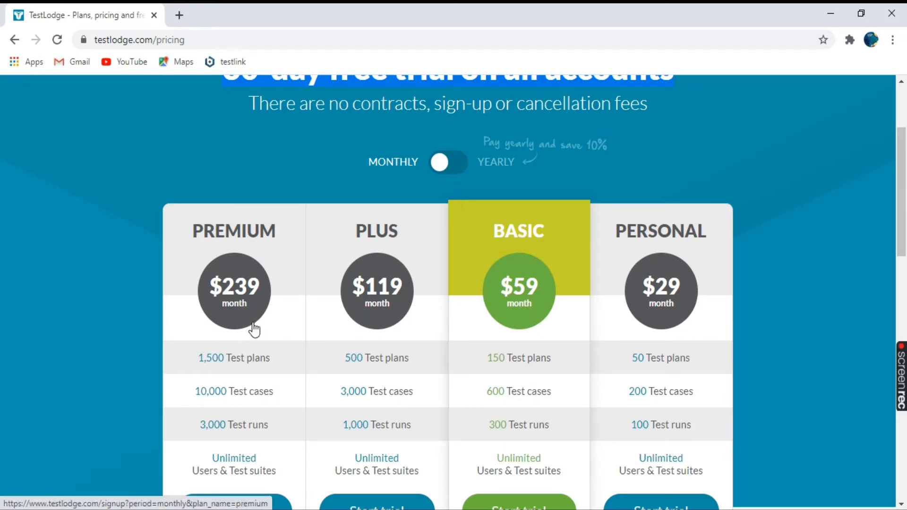
{"action": "scroll", "scroll_direction": "down", "scroll_amount": 3}
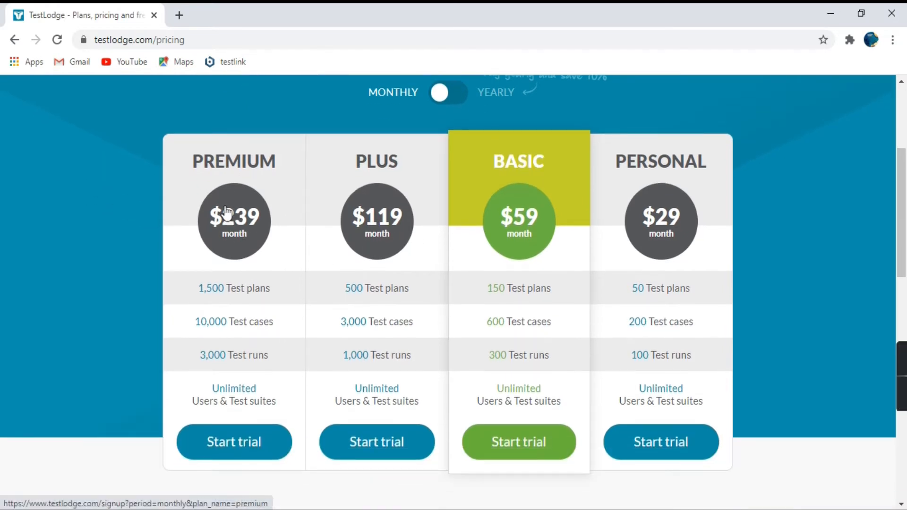
{"action": "mouse_move", "coordinate": [392, 162]}
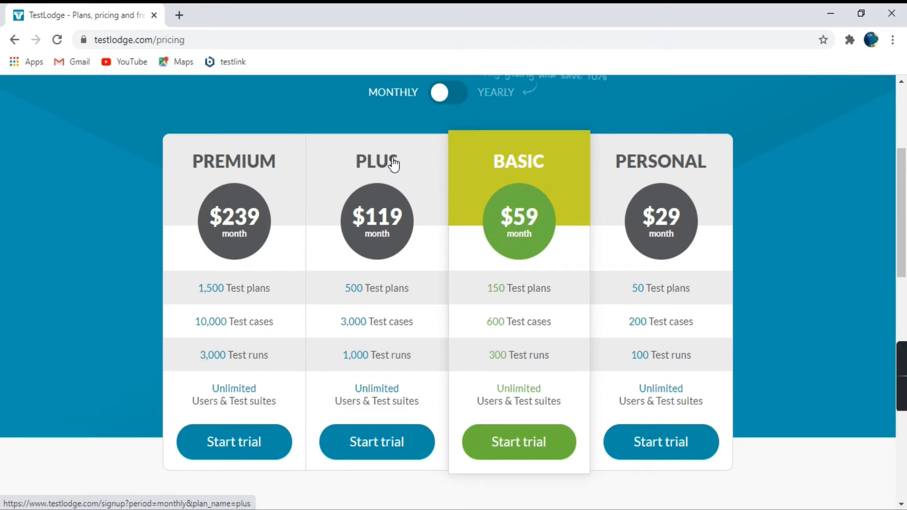
{"action": "mouse_move", "coordinate": [632, 181]}
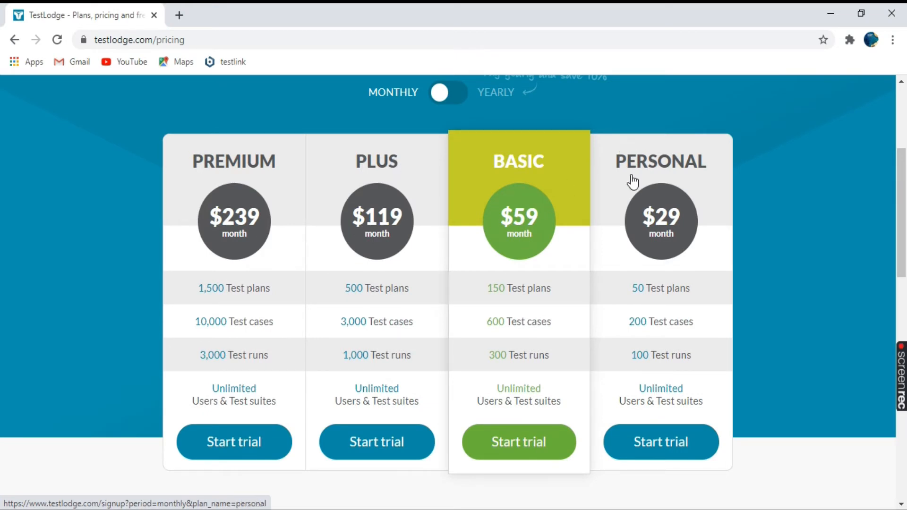
{"action": "mouse_move", "coordinate": [224, 243]}
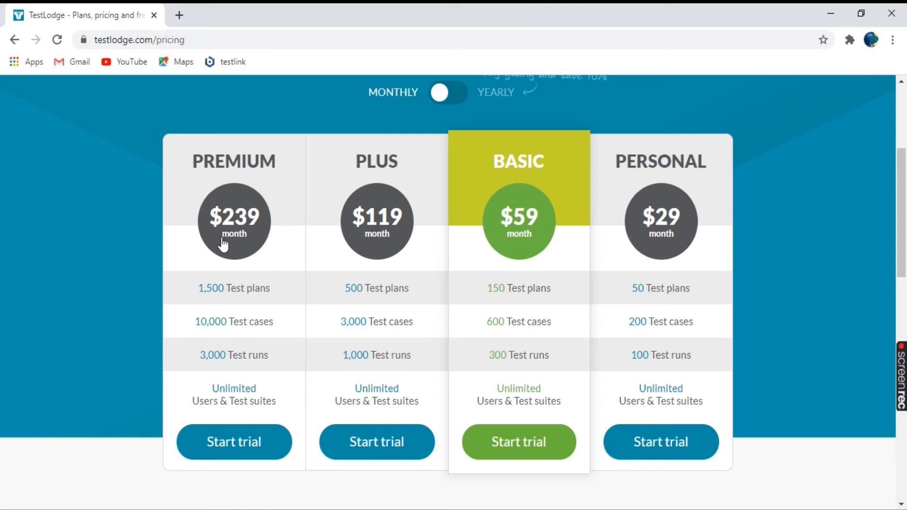
{"action": "mouse_move", "coordinate": [243, 248]}
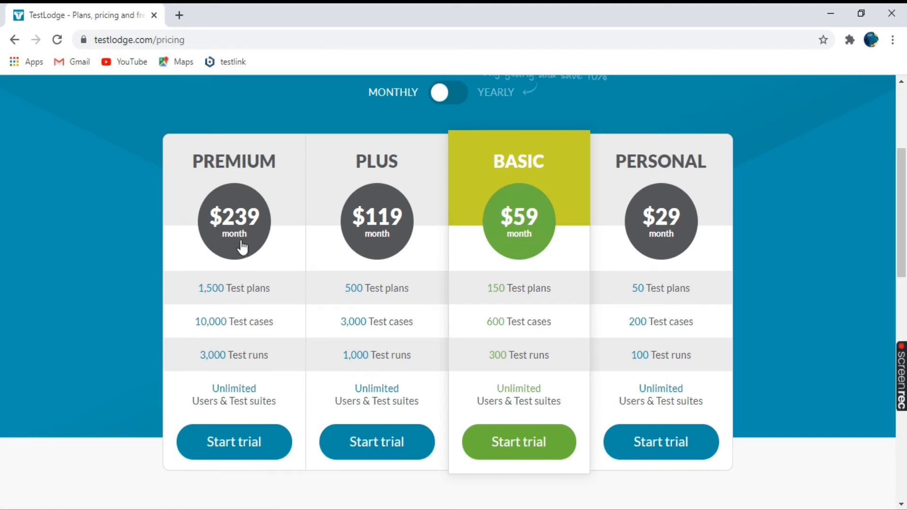
{"action": "mouse_move", "coordinate": [274, 295]}
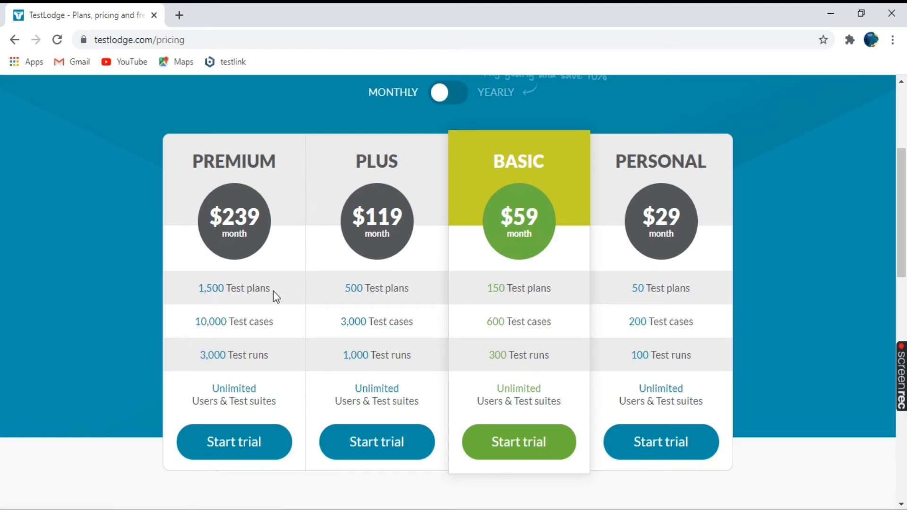
{"action": "mouse_move", "coordinate": [263, 177]}
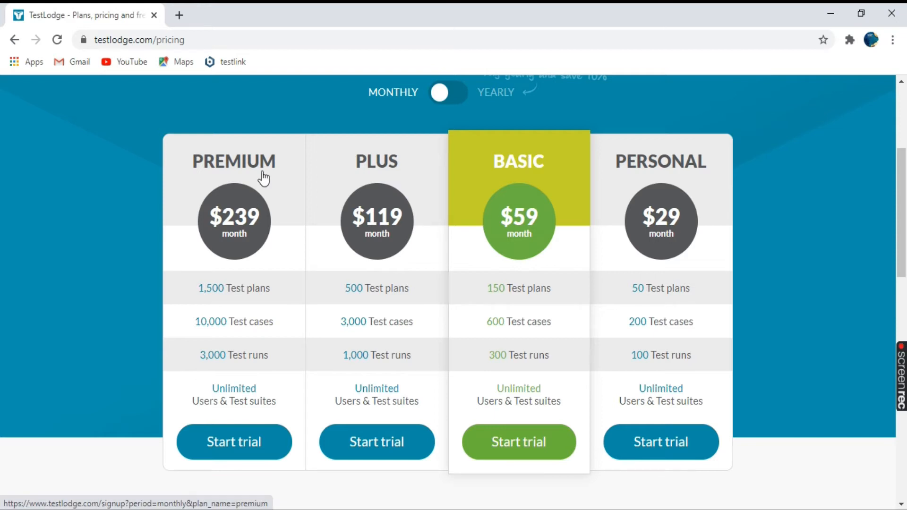
{"action": "left_click", "coordinate": [234, 441]}
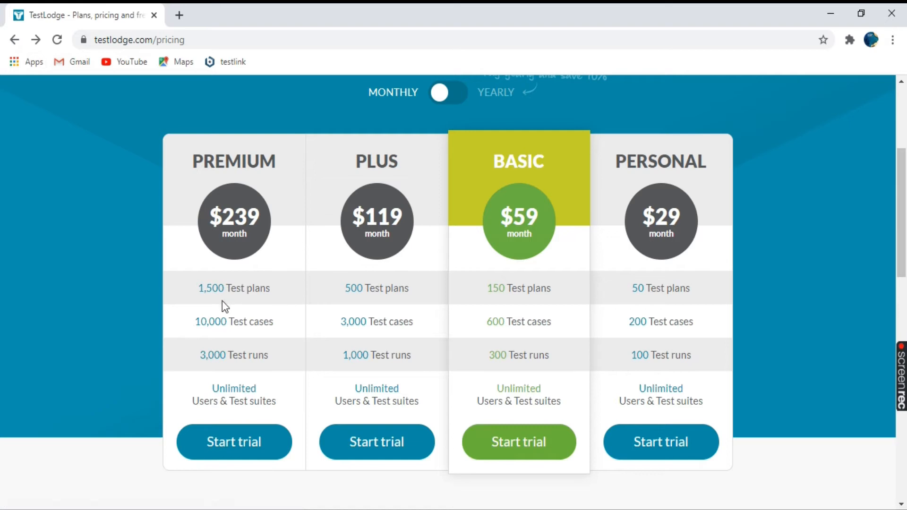
{"action": "mouse_move", "coordinate": [215, 337]}
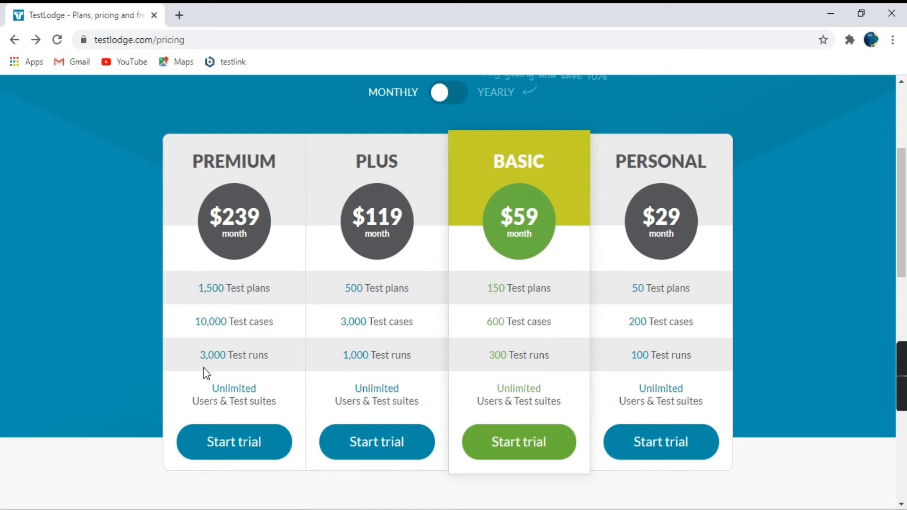
{"action": "mouse_move", "coordinate": [241, 375]}
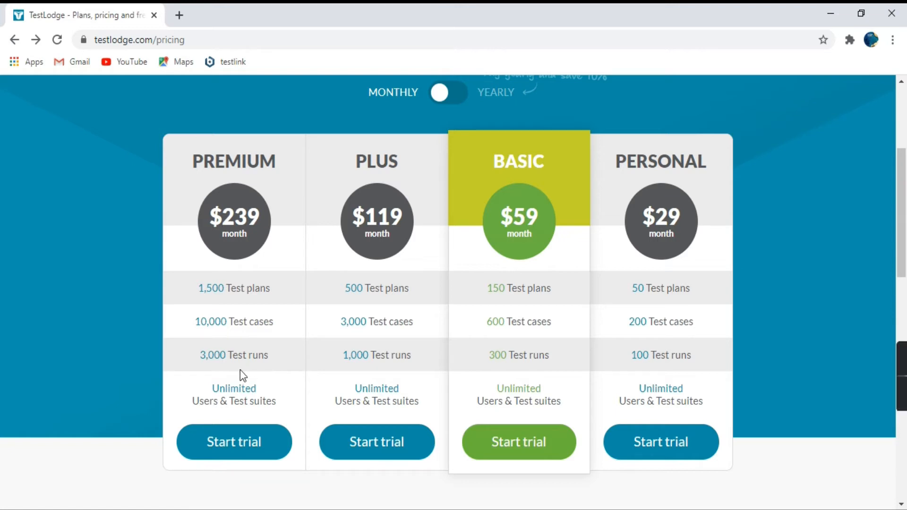
{"action": "mouse_move", "coordinate": [300, 221]}
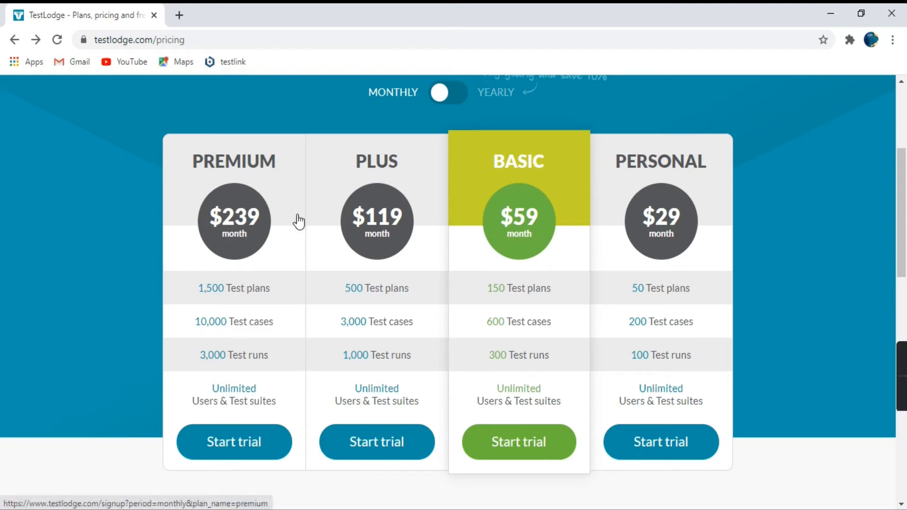
{"action": "mouse_move", "coordinate": [320, 404]}
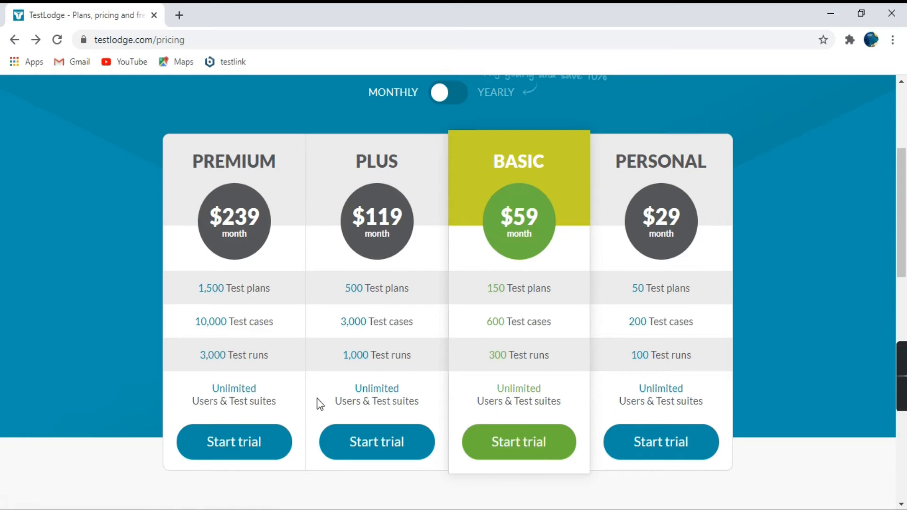
{"action": "mouse_move", "coordinate": [511, 253]}
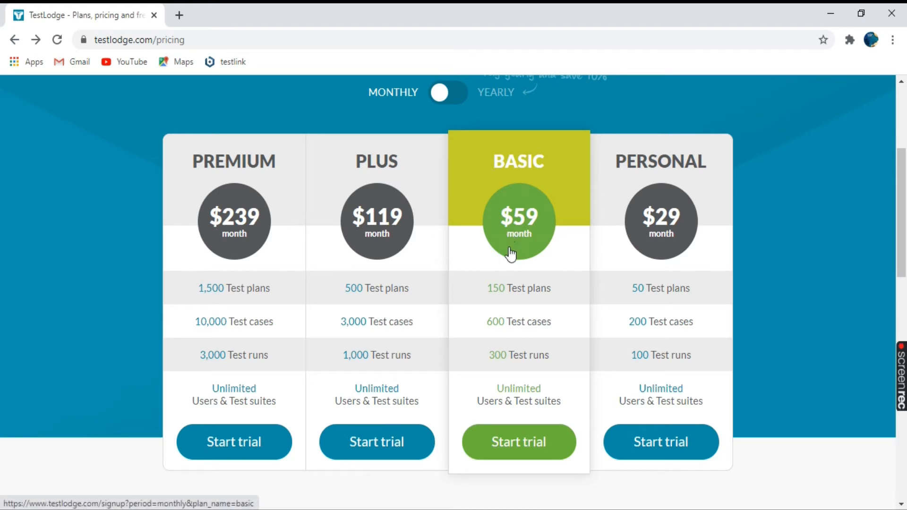
{"action": "mouse_move", "coordinate": [527, 245]}
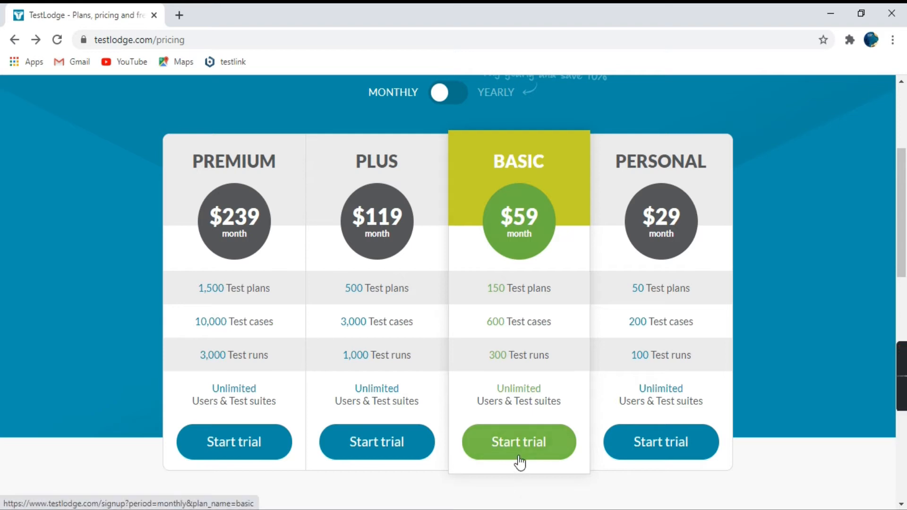
- Start the Basic plan trial and enter last name, email address and password in the signup form
{"action": "left_click", "coordinate": [519, 443]}
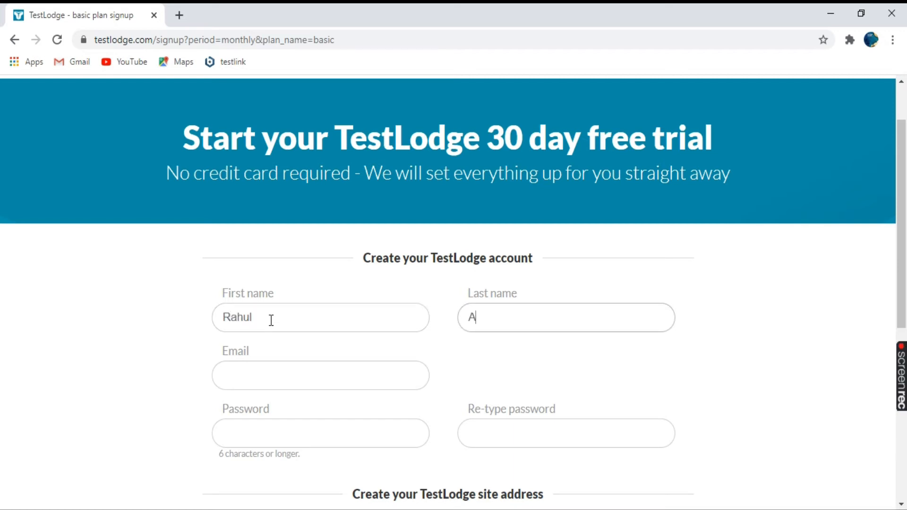
{"action": "type", "text": "garwal"}
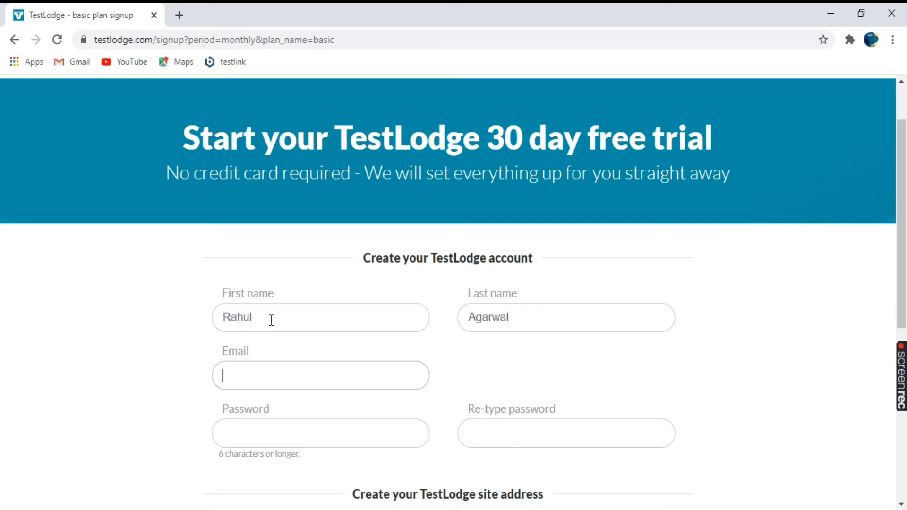
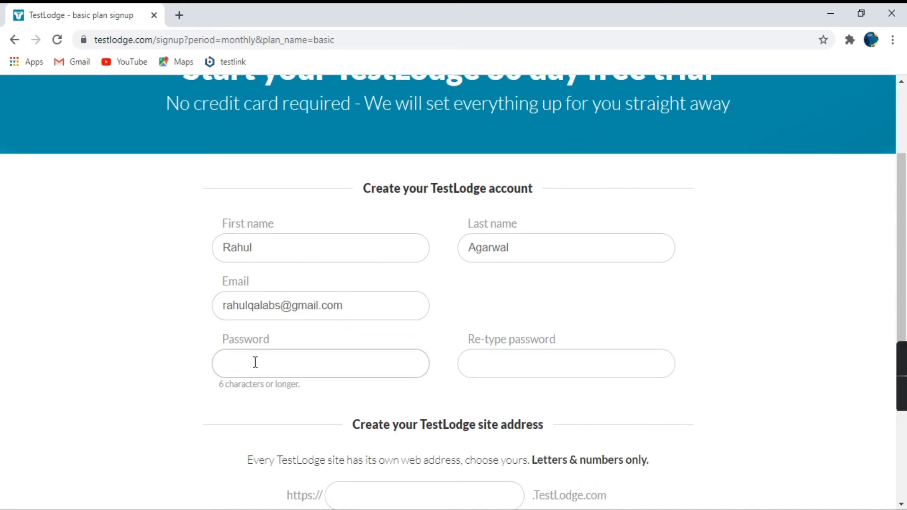
{"action": "type", "text": "password"}
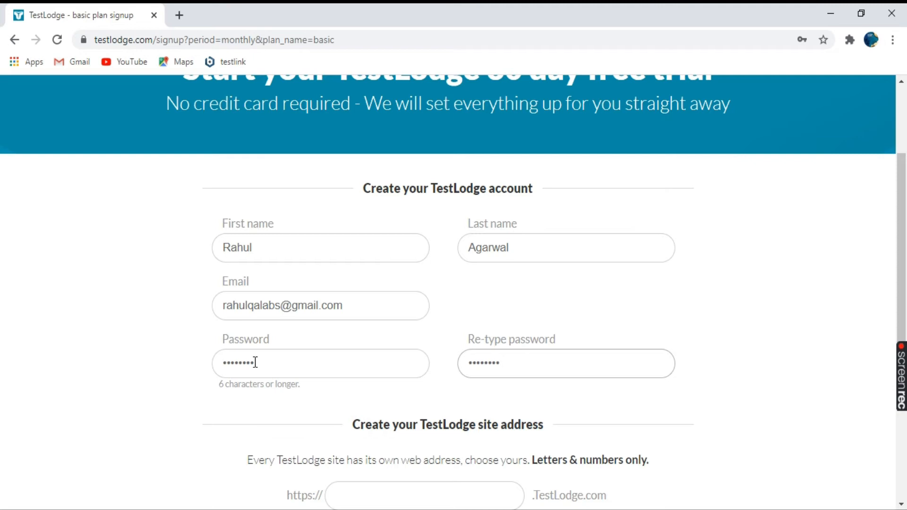
{"action": "scroll", "scroll_direction": "down", "scroll_amount": 3}
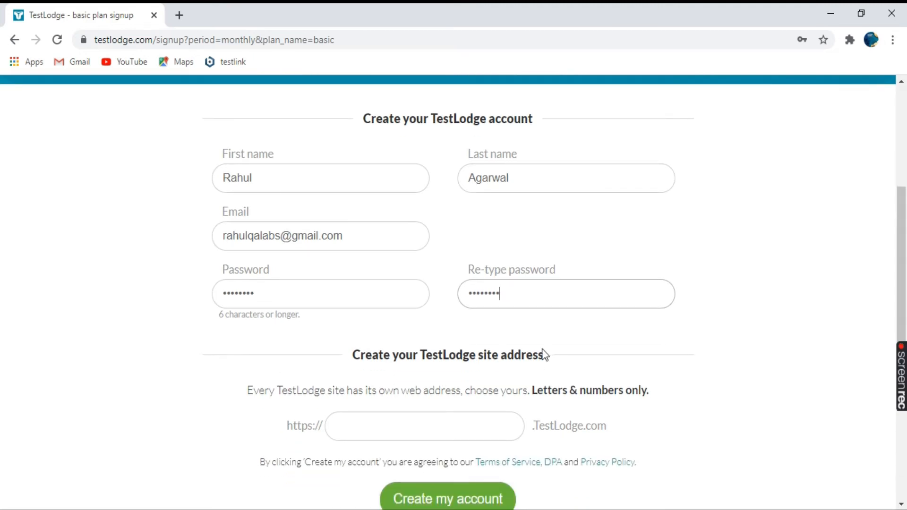
{"action": "scroll", "scroll_direction": "down", "scroll_amount": 3}
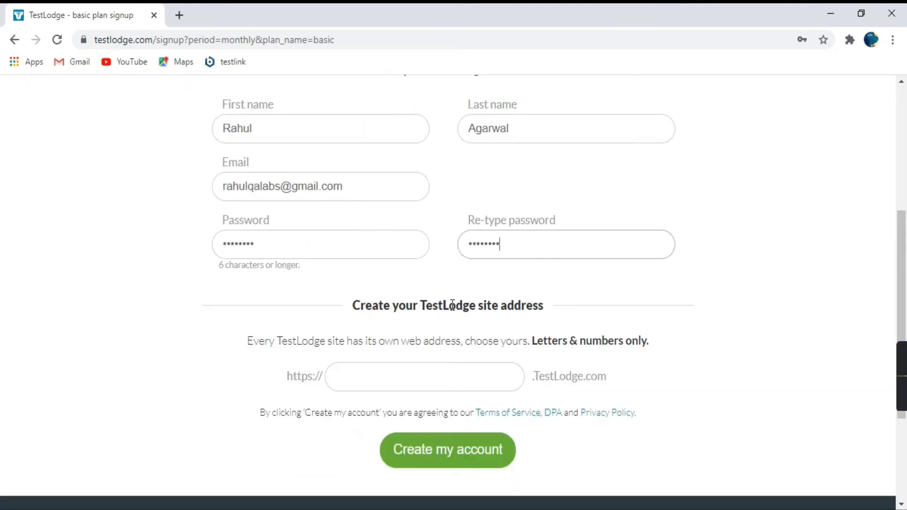
{"action": "scroll", "scroll_direction": "down", "scroll_amount": 3}
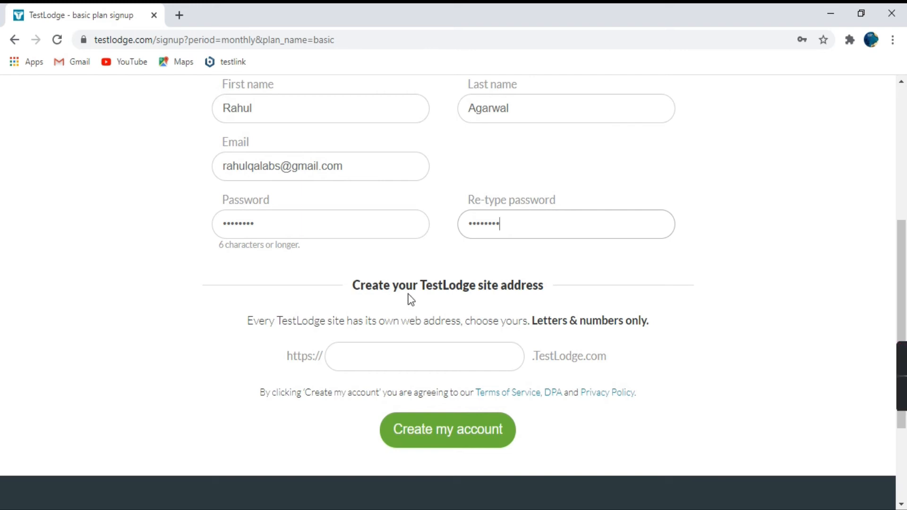
{"action": "mouse_move", "coordinate": [269, 324]}
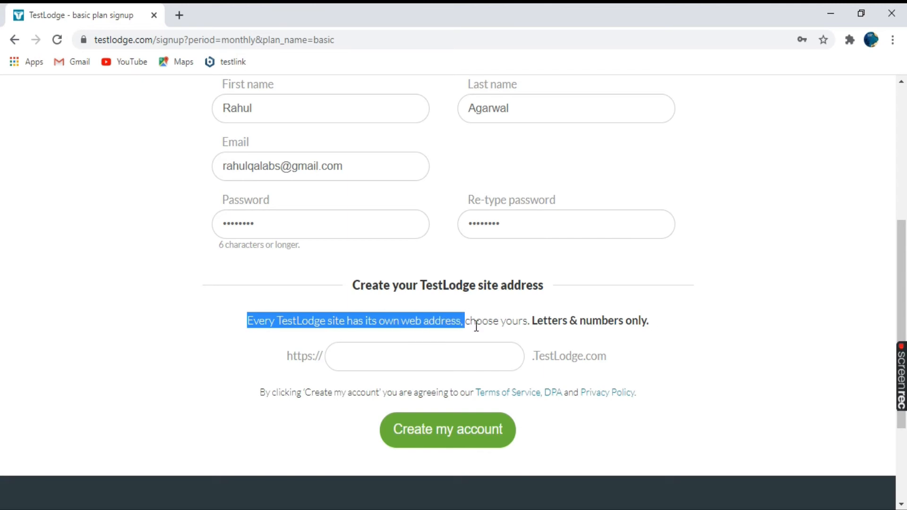
{"action": "mouse_move", "coordinate": [531, 336]}
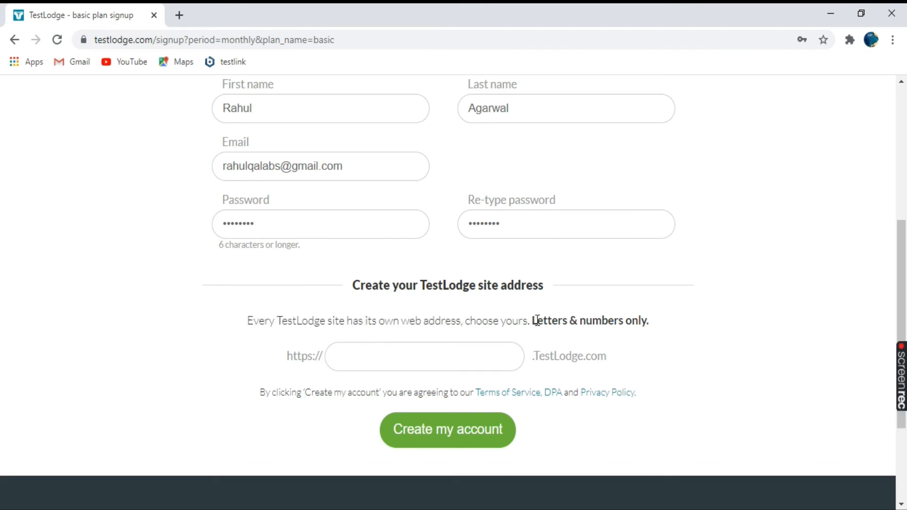
{"action": "double_click", "coordinate": [588, 321]}
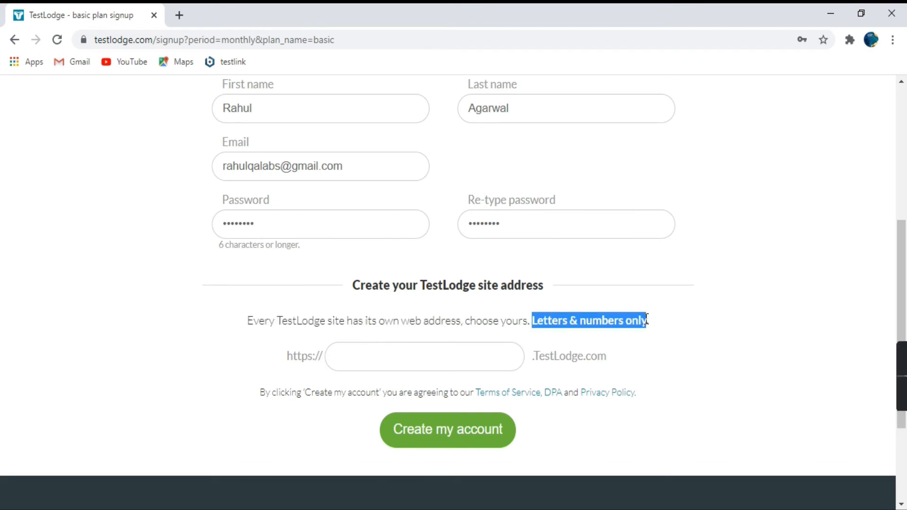
{"action": "mouse_move", "coordinate": [499, 318]}
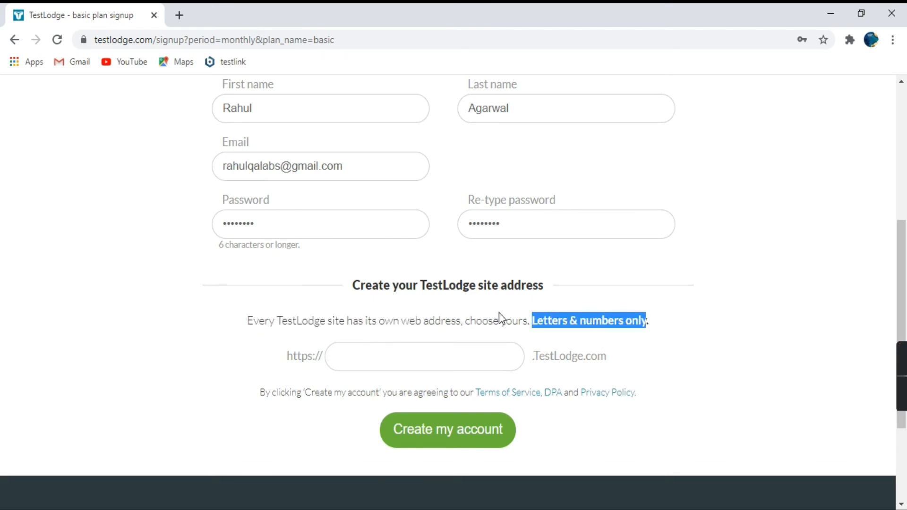
- Enter 'rahulqalabs' as the new site's web address subdomain
{"action": "left_click", "coordinate": [424, 356]}
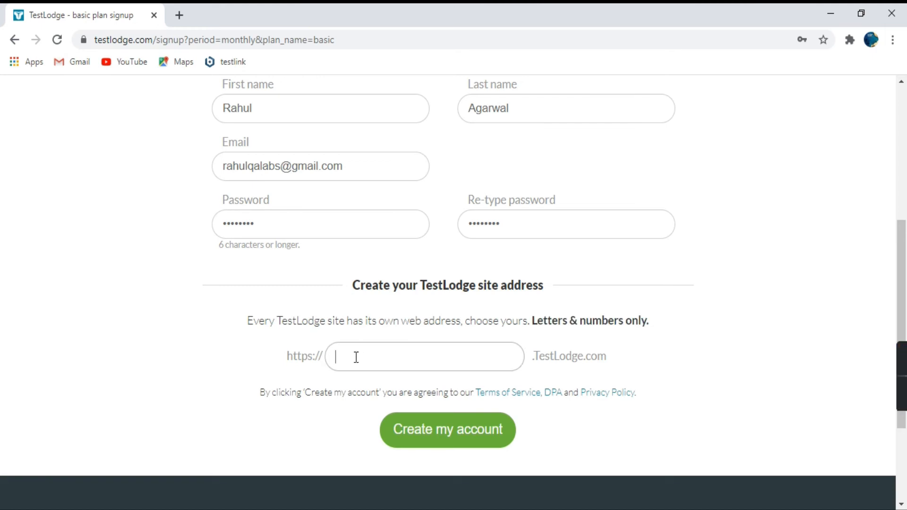
{"action": "type", "text": "rahulq"}
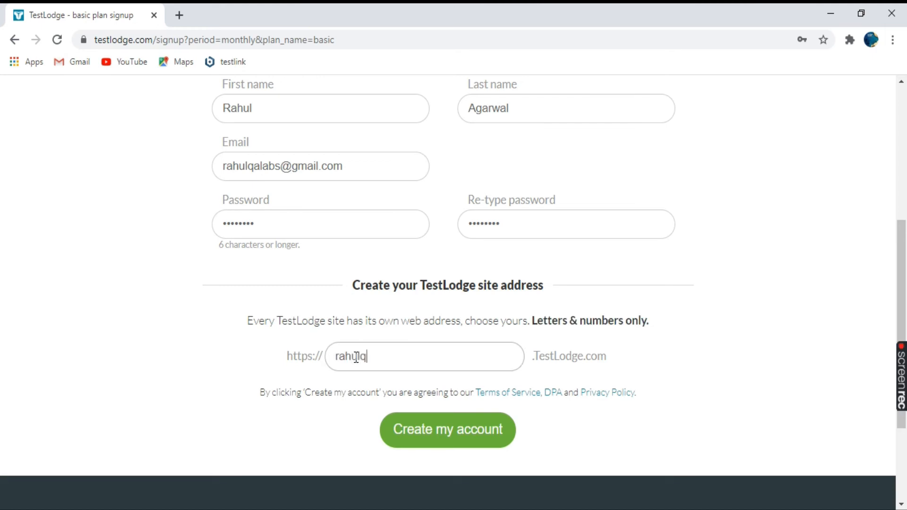
{"action": "type", "text": "alabs"}
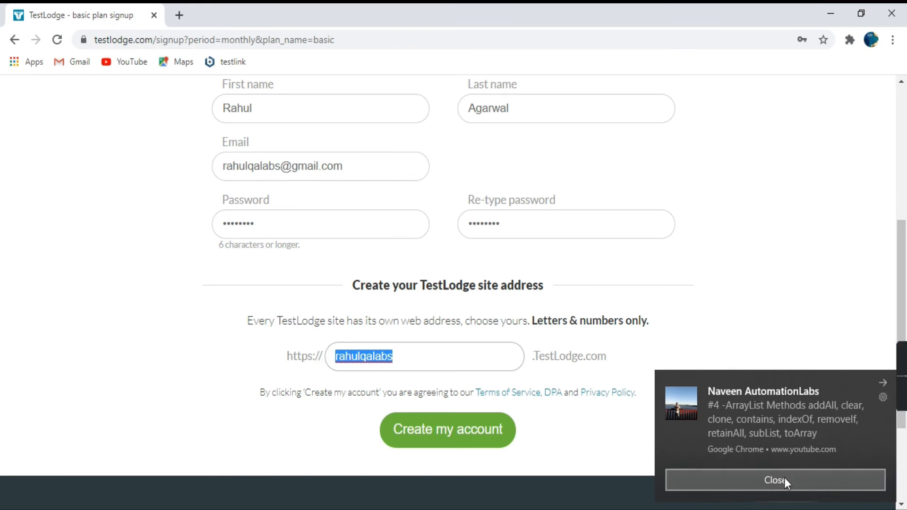
- Dismiss the Chrome notification and submit 'Create my account' to open the new site's login page
{"action": "left_click", "coordinate": [775, 480]}
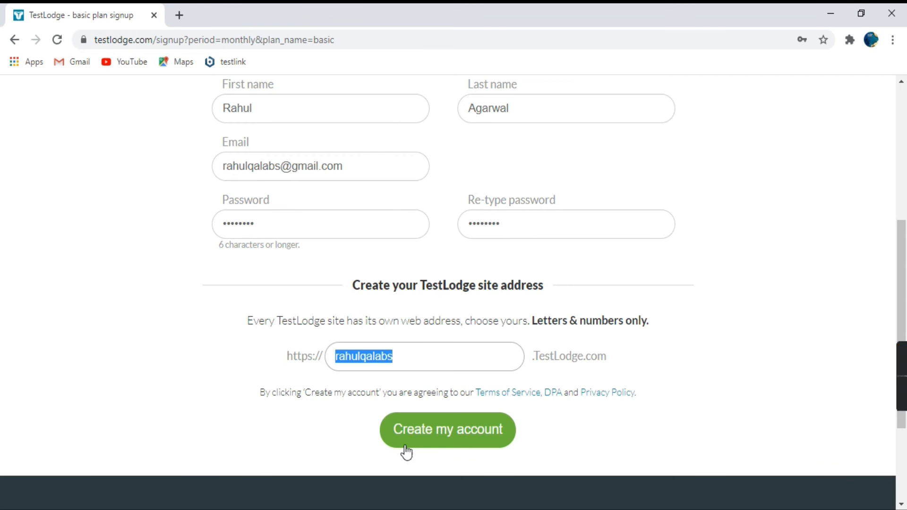
{"action": "left_click", "coordinate": [447, 429]}
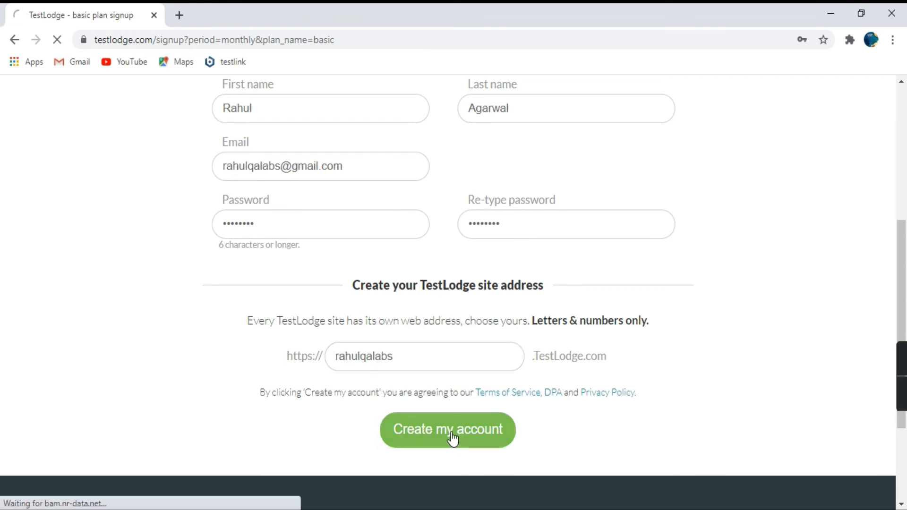
{"action": "left_click", "coordinate": [447, 429]}
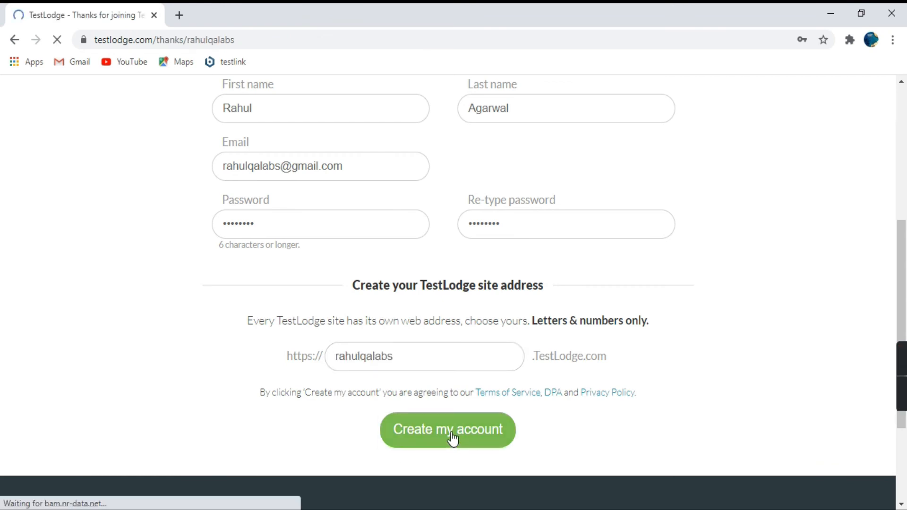
{"action": "left_click", "coordinate": [447, 430]}
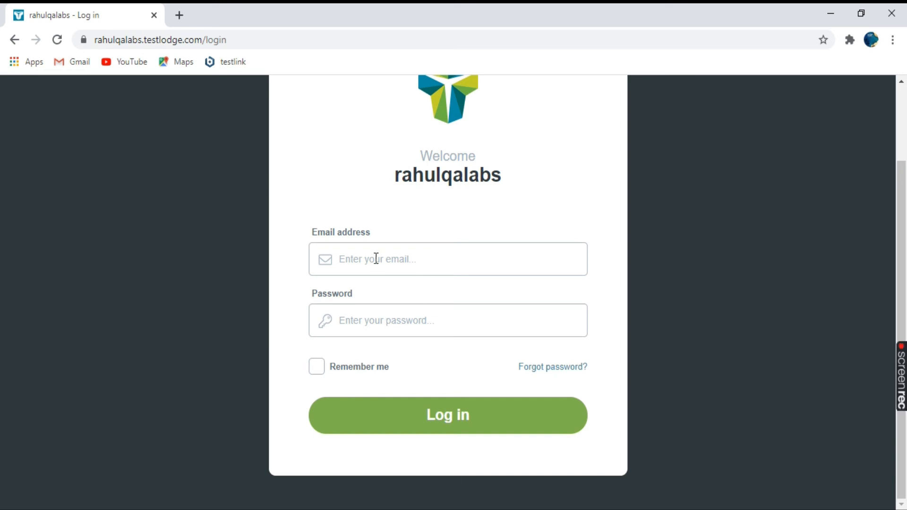
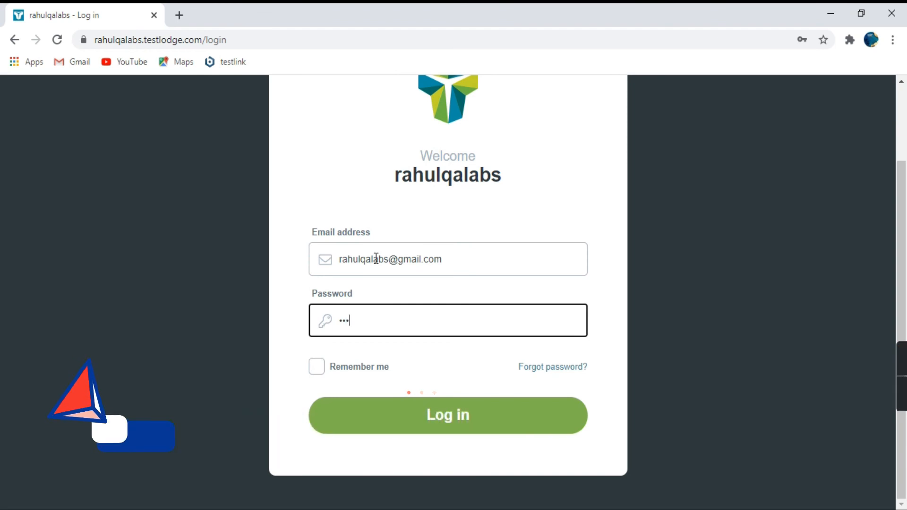
{"action": "type", "text": "password"}
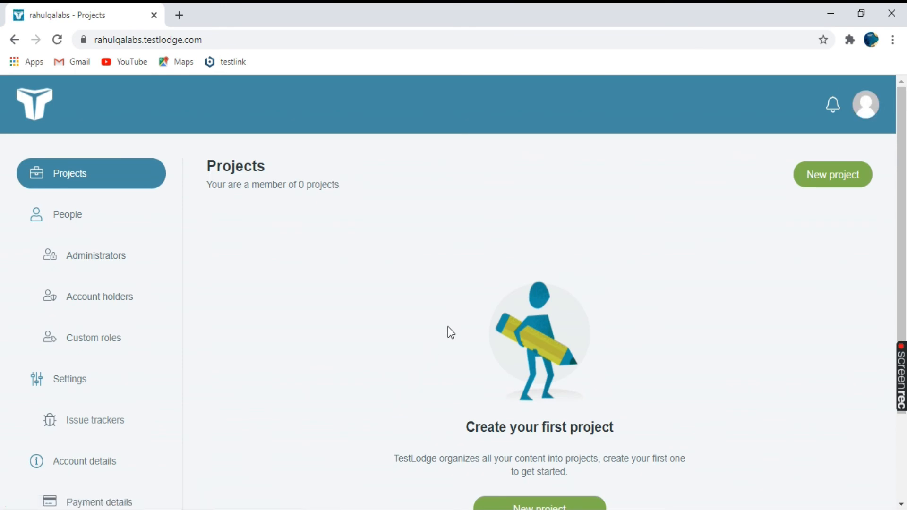
{"action": "mouse_move", "coordinate": [349, 350]}
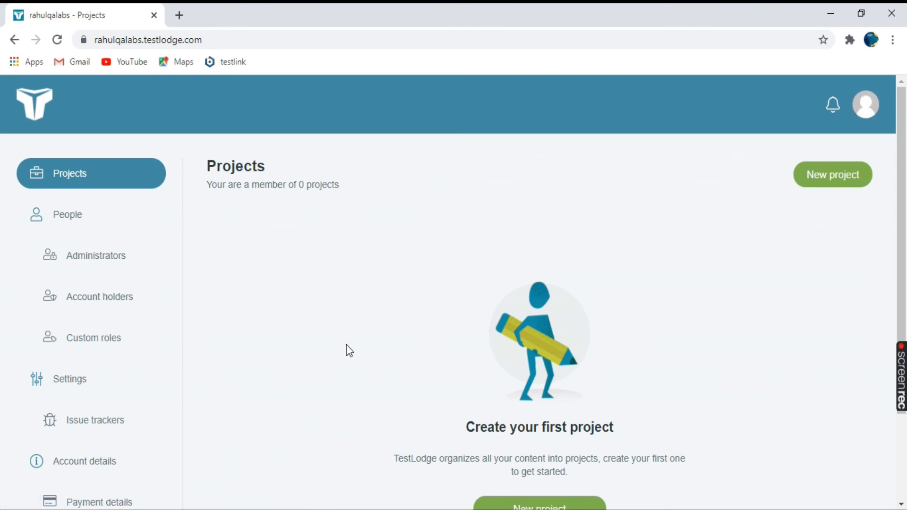
{"action": "scroll", "scroll_direction": "down", "scroll_amount": 3}
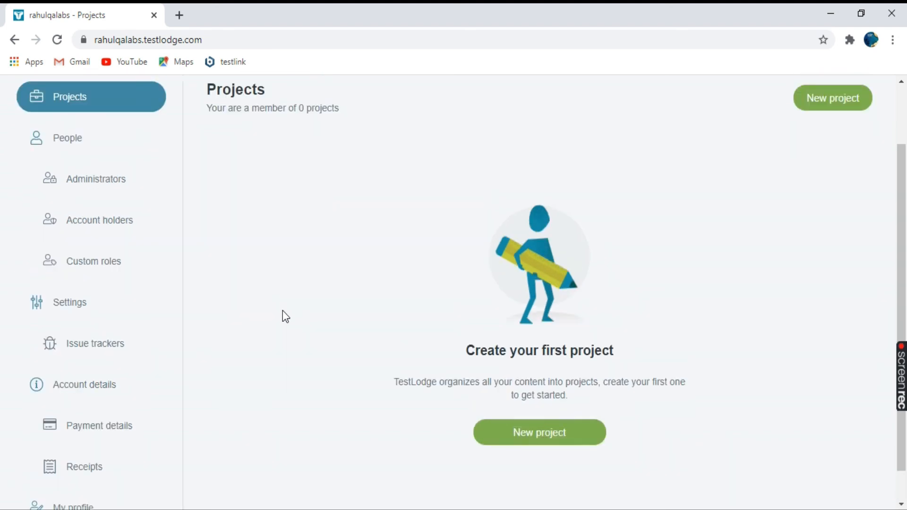
{"action": "scroll", "scroll_direction": "down", "scroll_amount": 3}
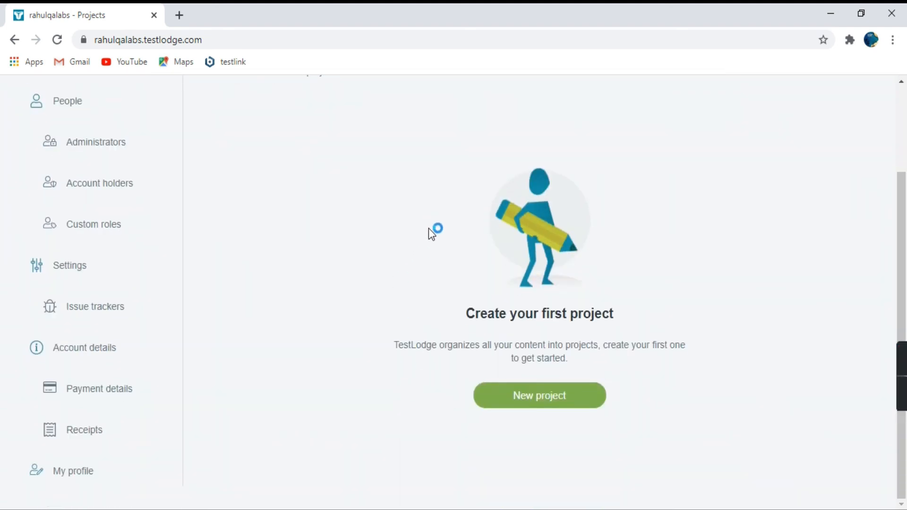
{"action": "mouse_move", "coordinate": [295, 370]}
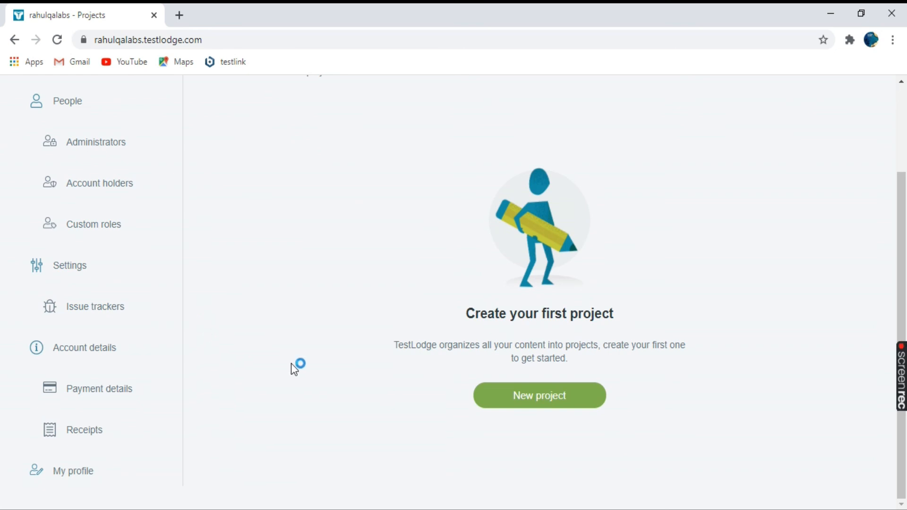
{"action": "scroll", "scroll_direction": "up", "scroll_amount": 3}
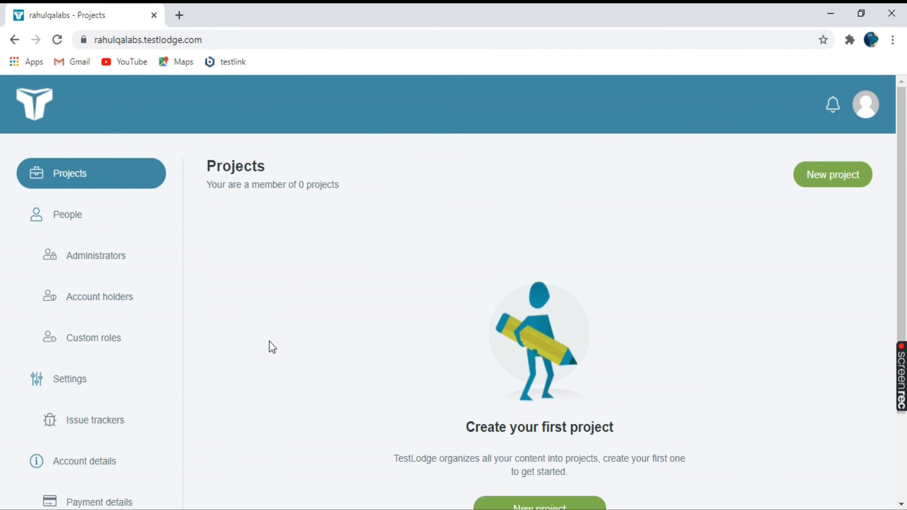
{"action": "mouse_move", "coordinate": [251, 257]}
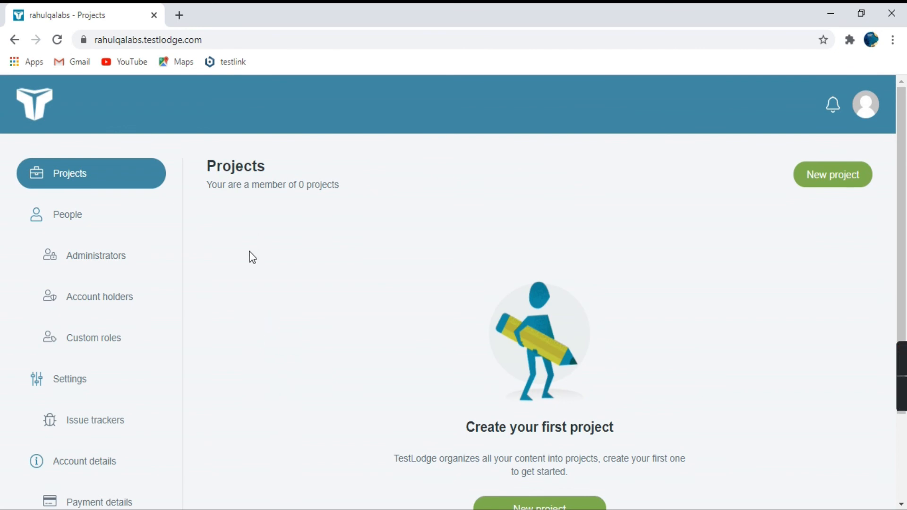
{"action": "scroll", "scroll_direction": "down", "scroll_amount": 3}
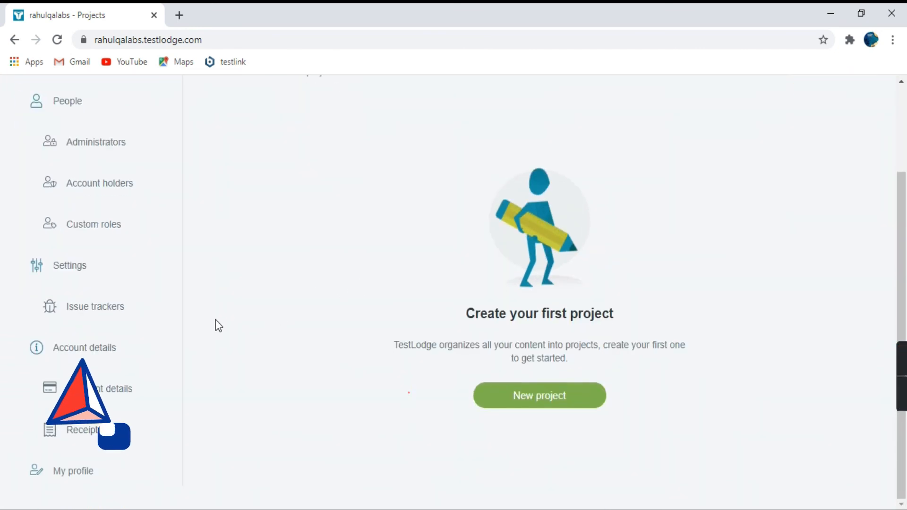